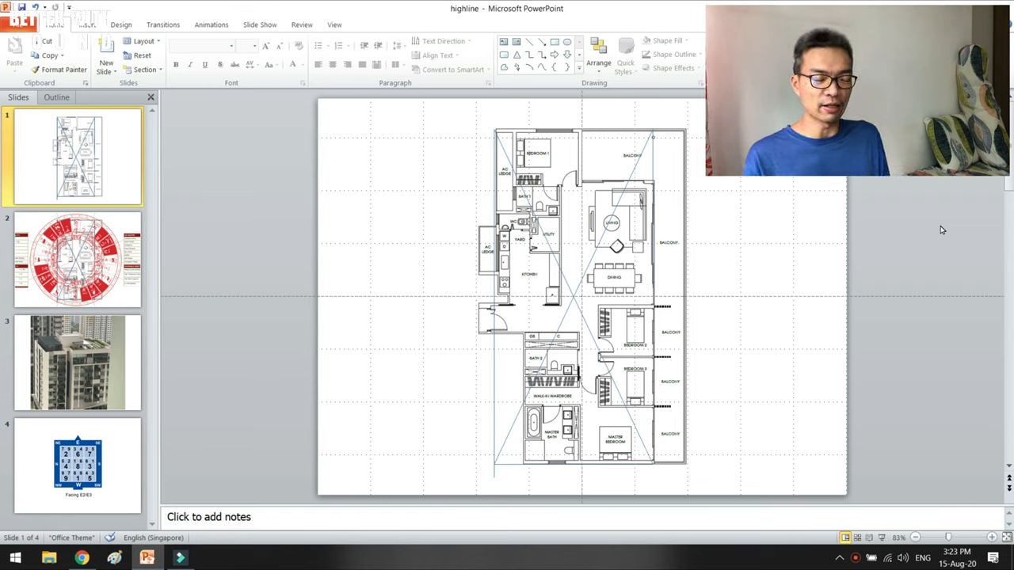
pyautogui.moveTo(600, 161)
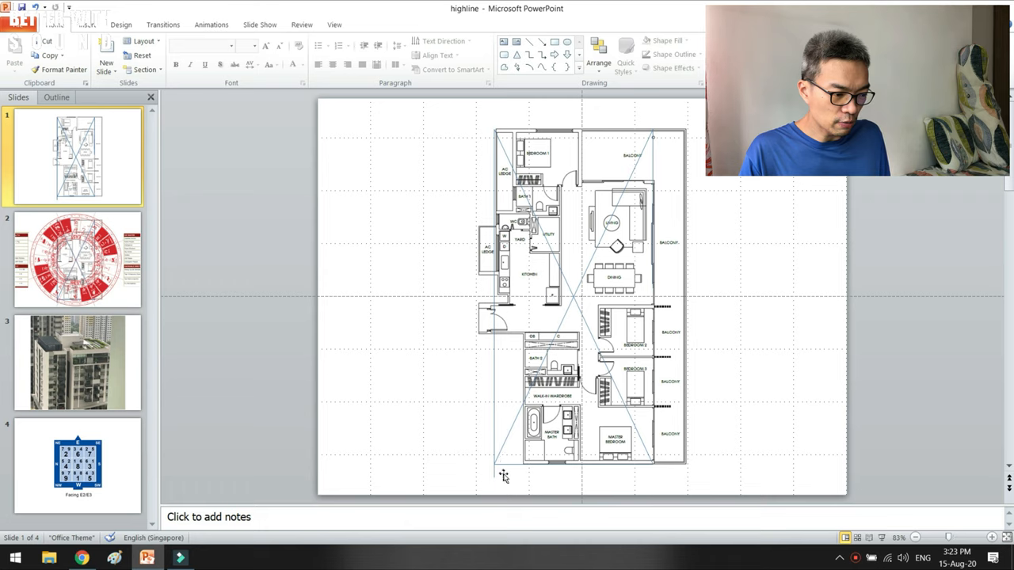
pyautogui.moveTo(602, 187)
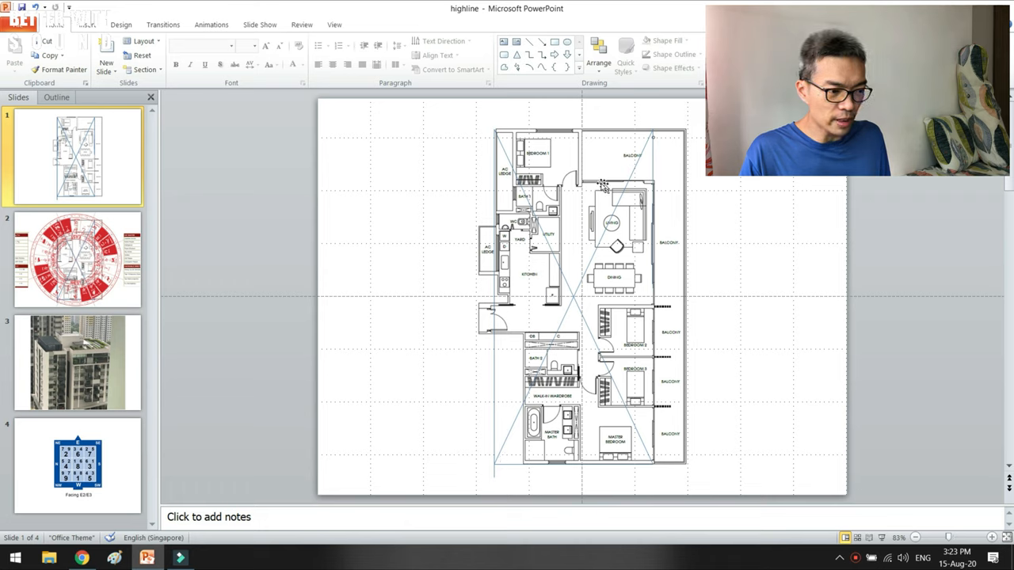
pyautogui.moveTo(621, 163)
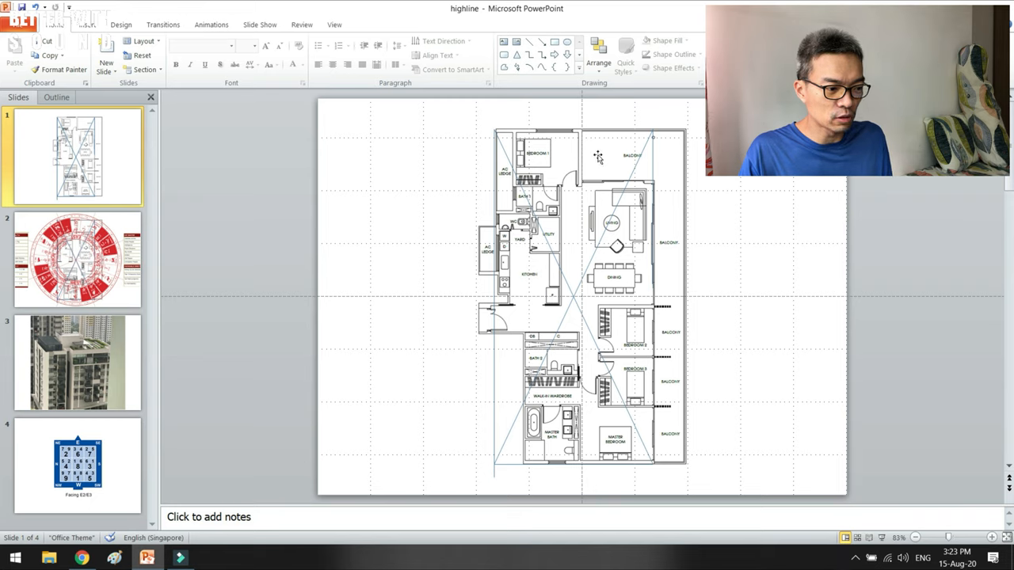
pyautogui.moveTo(668, 313)
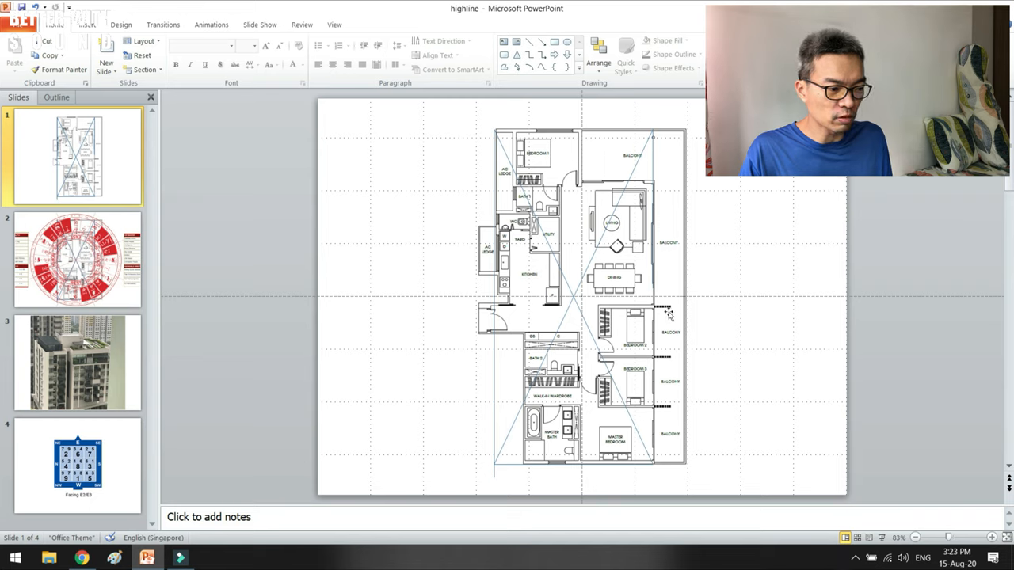
pyautogui.moveTo(669, 447)
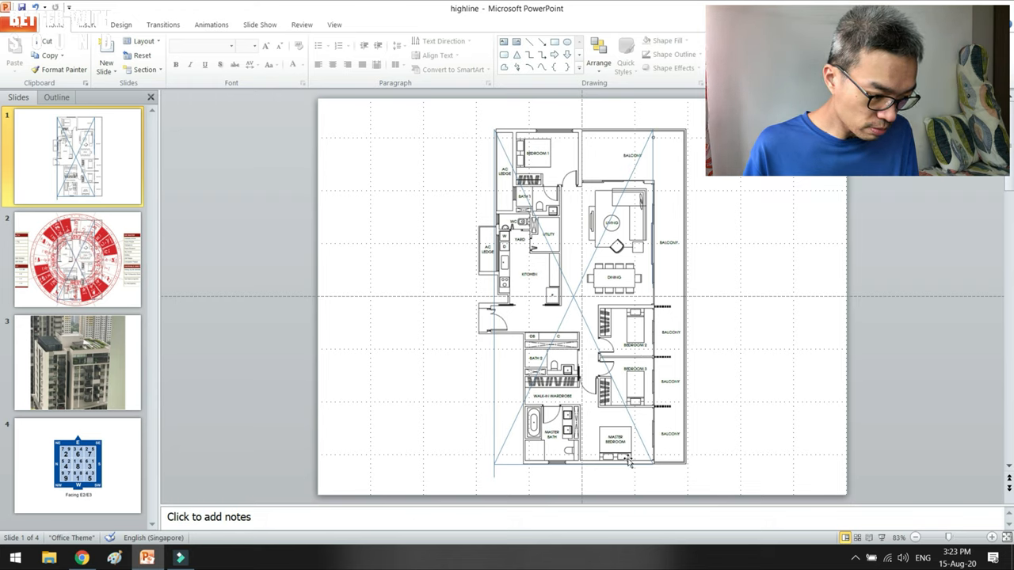
# Switch from the floor plan slide to the 24-mountains chart overlay slide
pyautogui.click(76, 260)
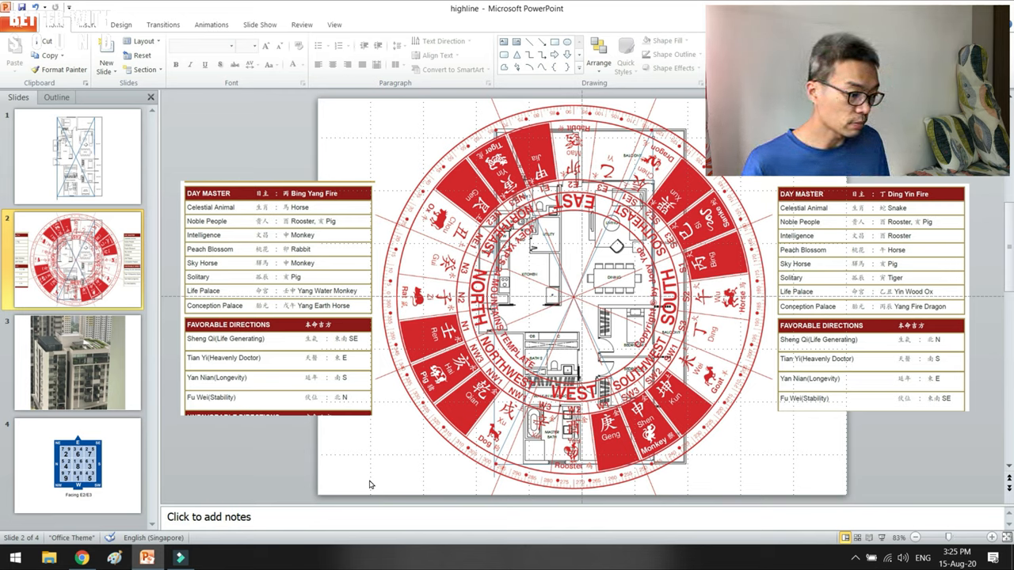
pyautogui.moveTo(198, 377)
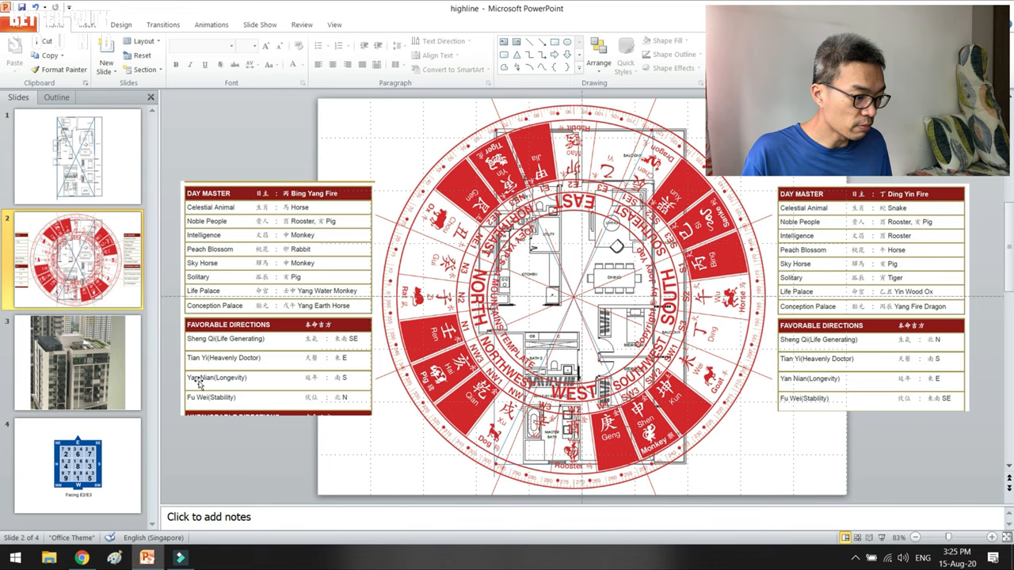
pyautogui.moveTo(271, 459)
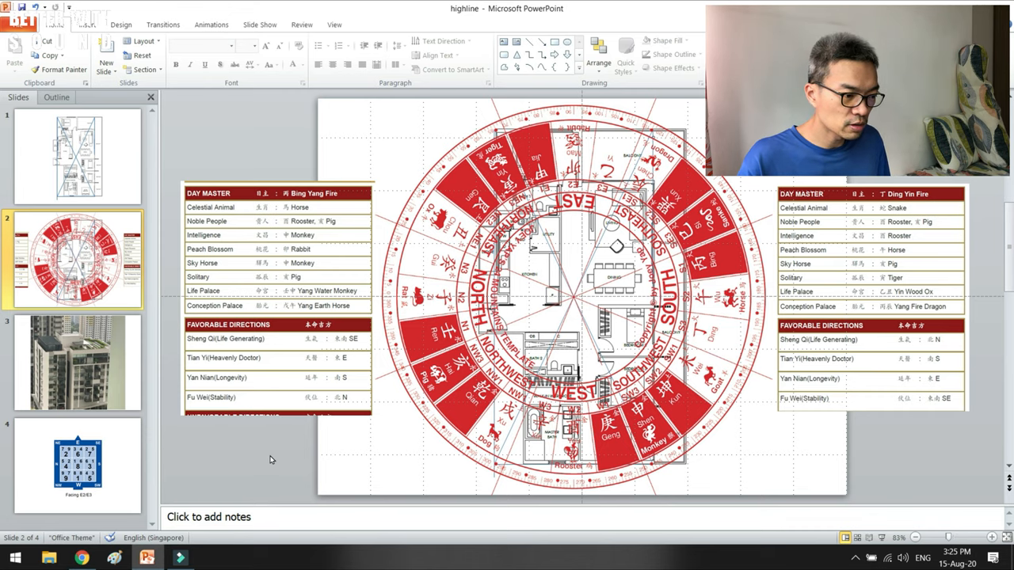
pyautogui.click(77, 157)
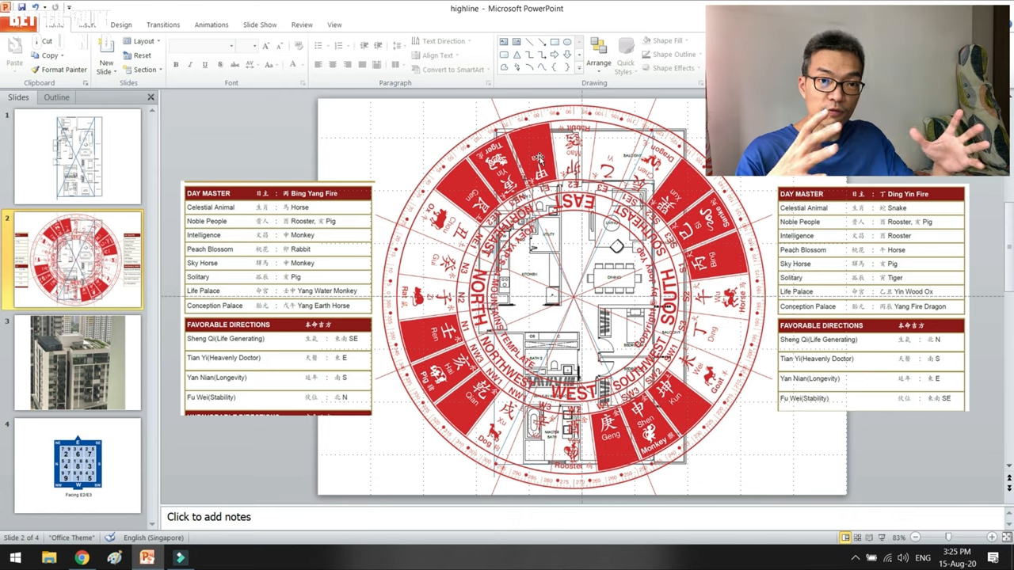
# Flip between slide 1 (plain floor plan) and slide 2 (chart overlay), ending on slide 1
pyautogui.click(77, 157)
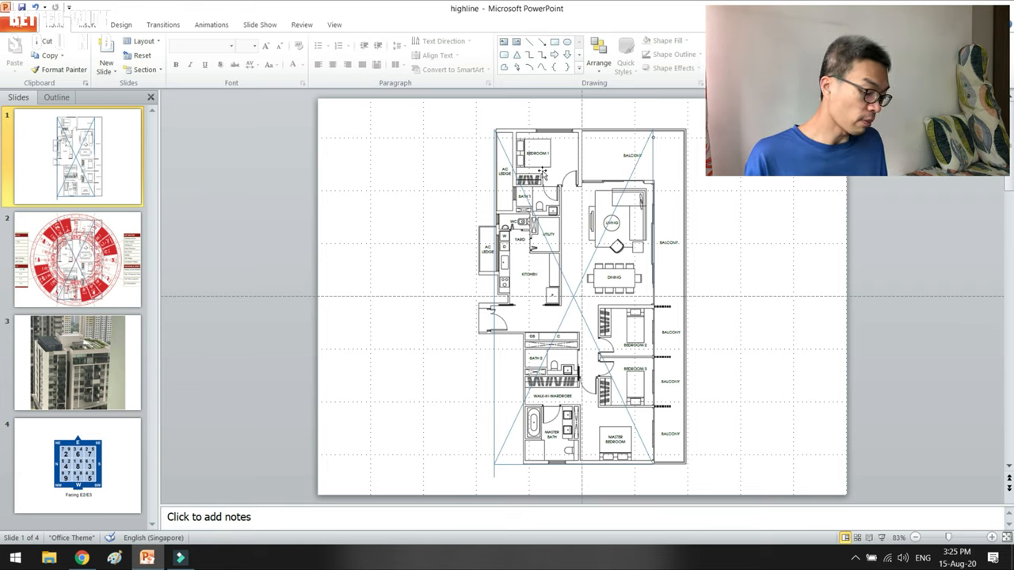
pyautogui.click(76, 260)
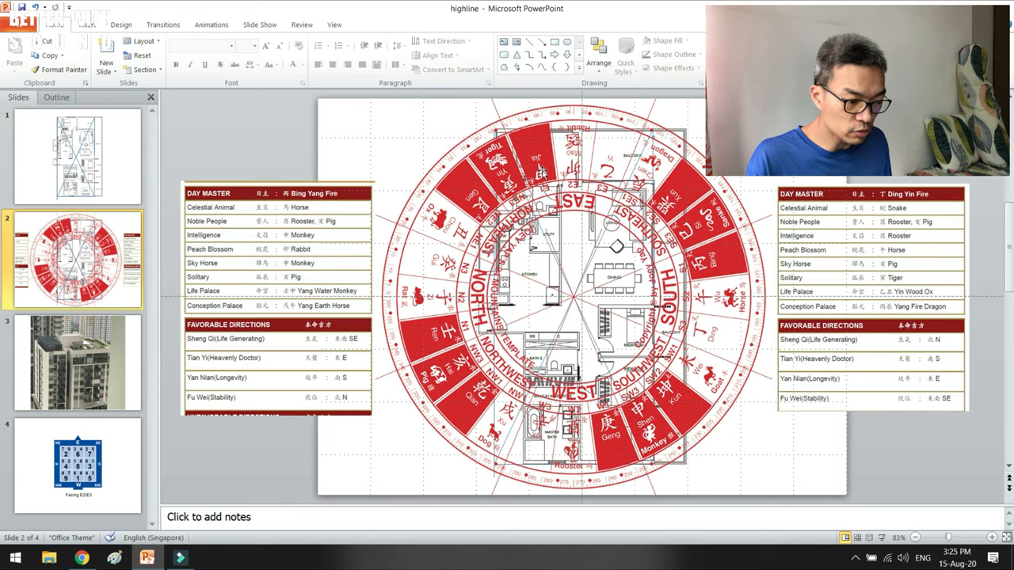
pyautogui.moveTo(624, 336)
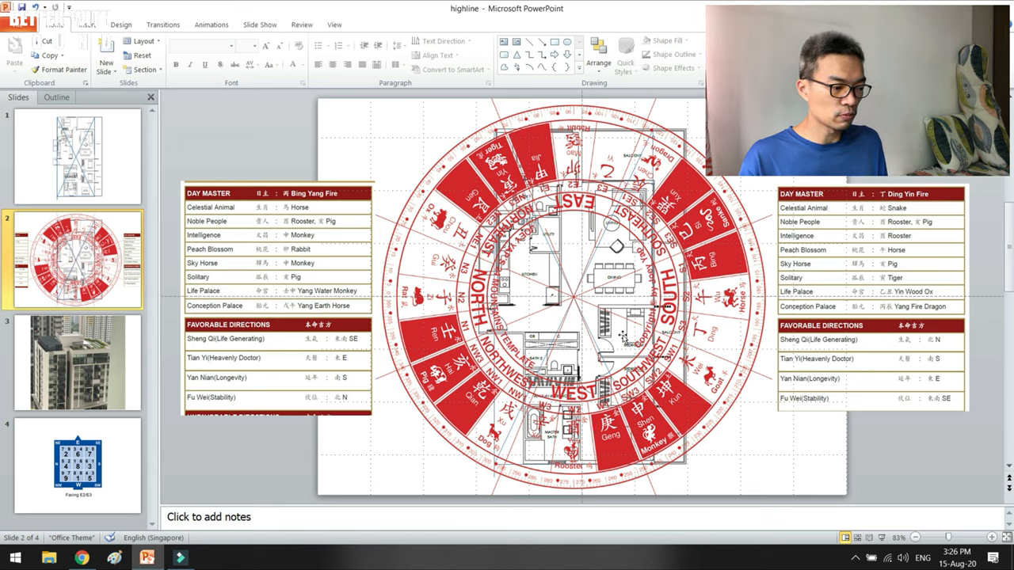
pyautogui.moveTo(346, 412)
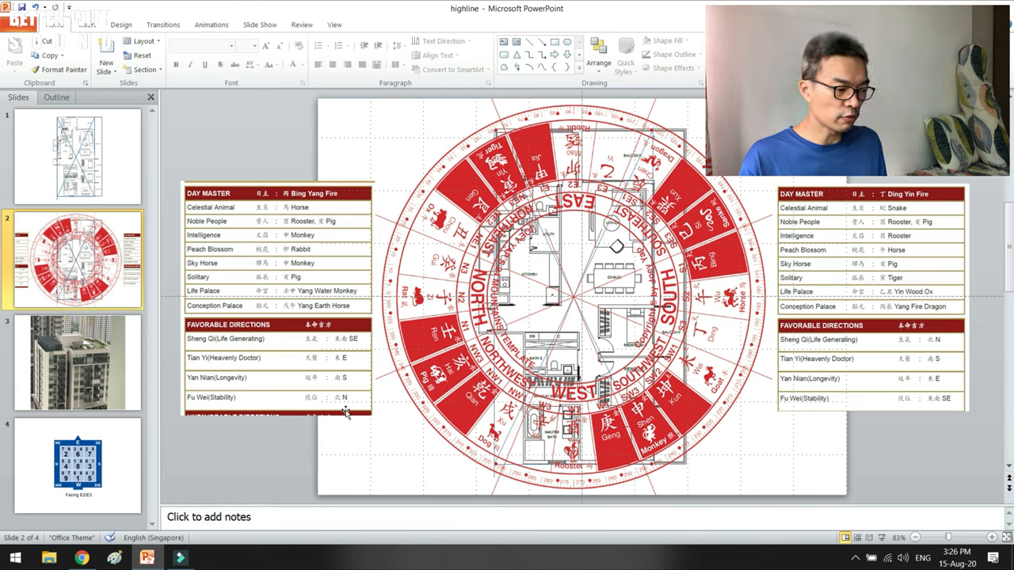
pyautogui.moveTo(346, 372)
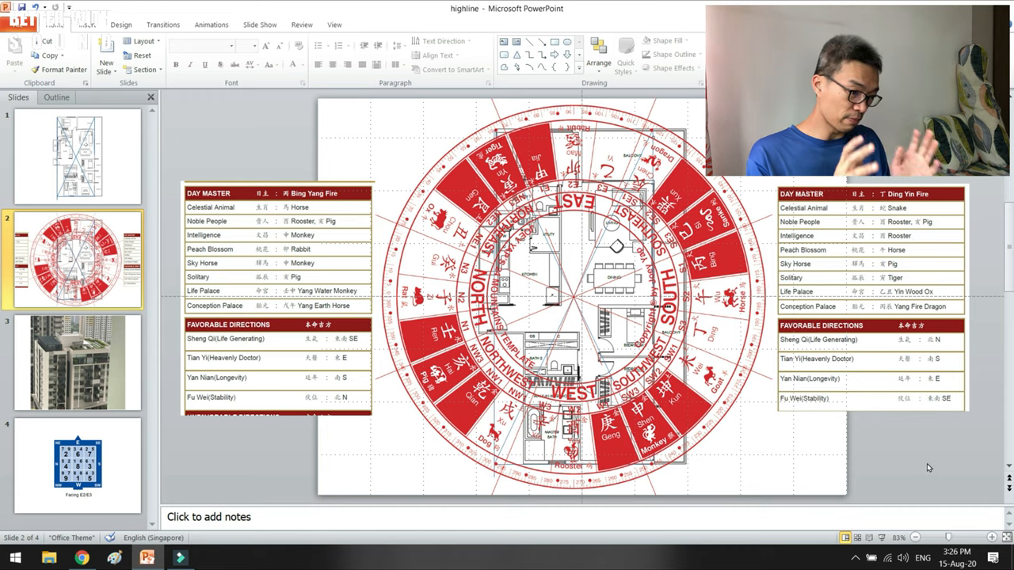
pyautogui.click(77, 157)
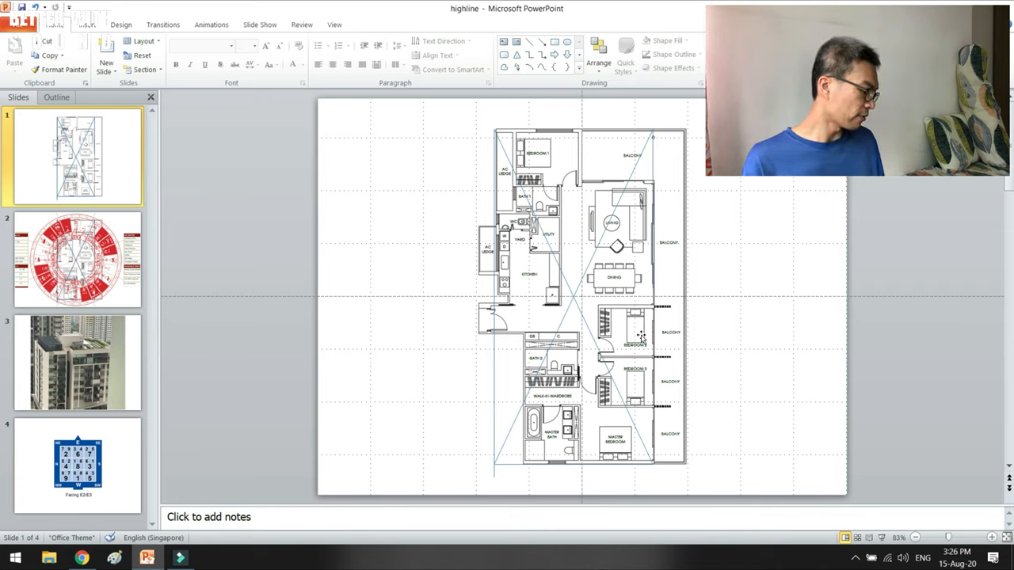
# Return to slide 2 showing the compass overlay with both Day Master tables
pyautogui.click(76, 260)
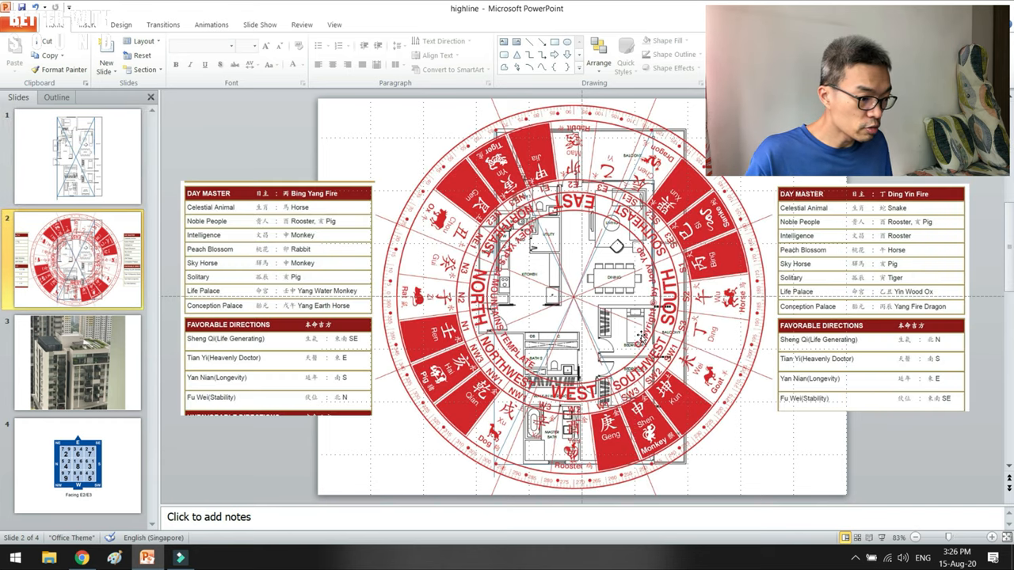